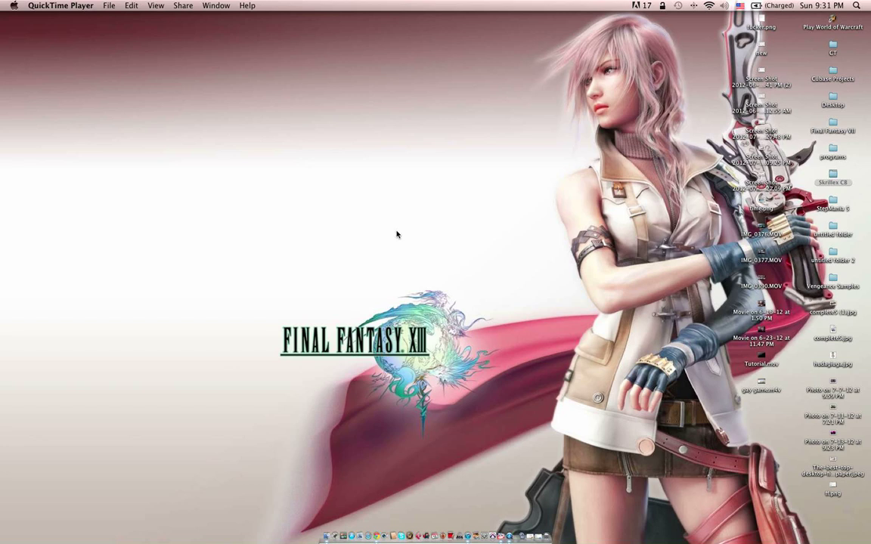
mouse_move(46, 60)
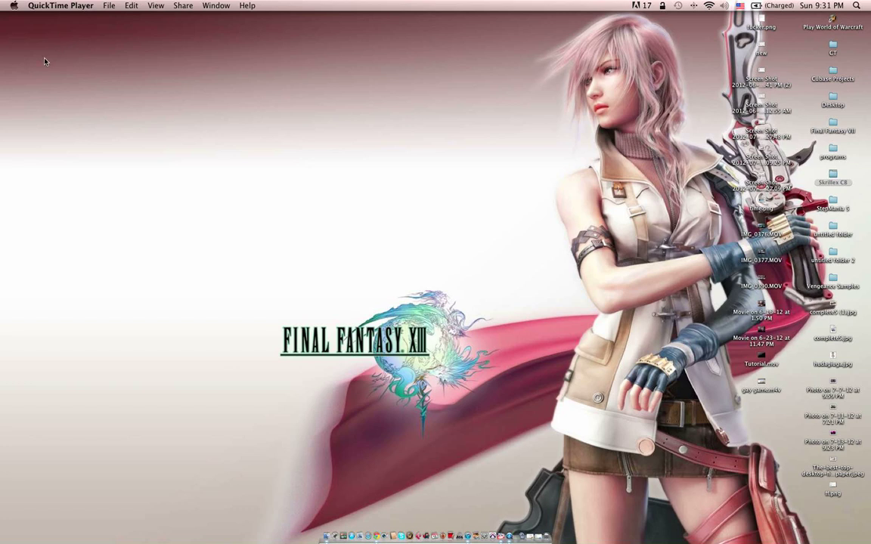
Check this Mac's system version and specs in About This Mac, then dismiss it
click(13, 6)
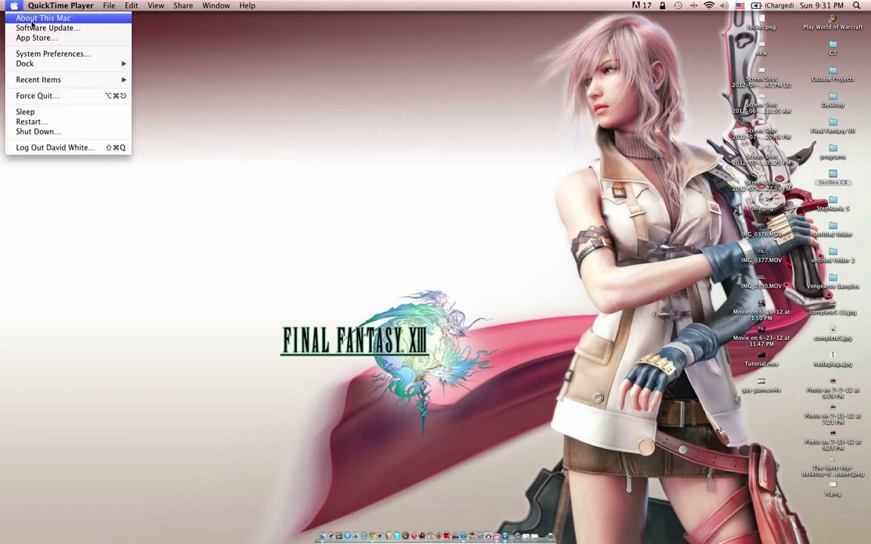
click(43, 18)
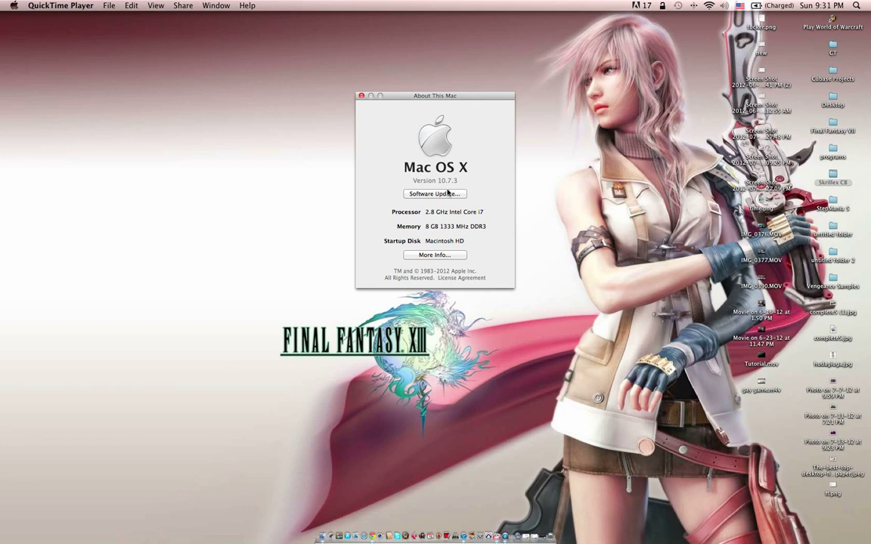
mouse_move(441, 185)
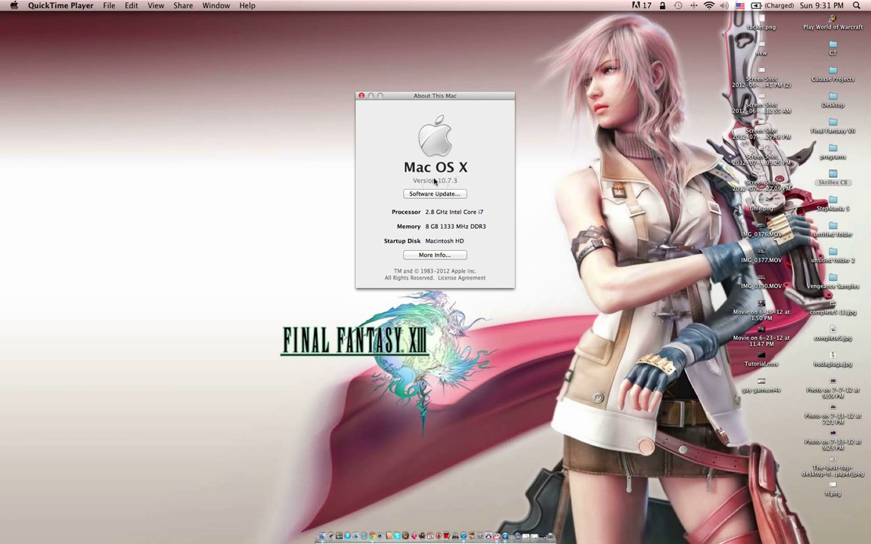
mouse_move(451, 187)
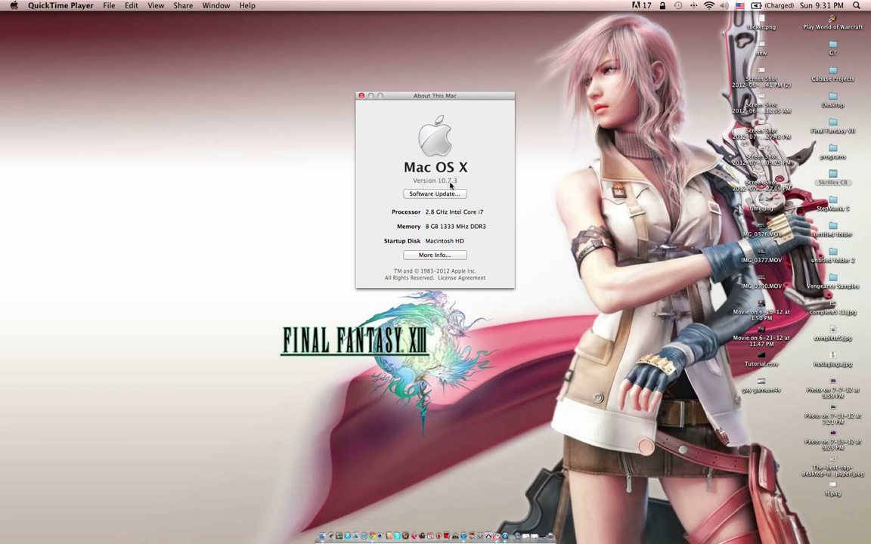
mouse_move(369, 118)
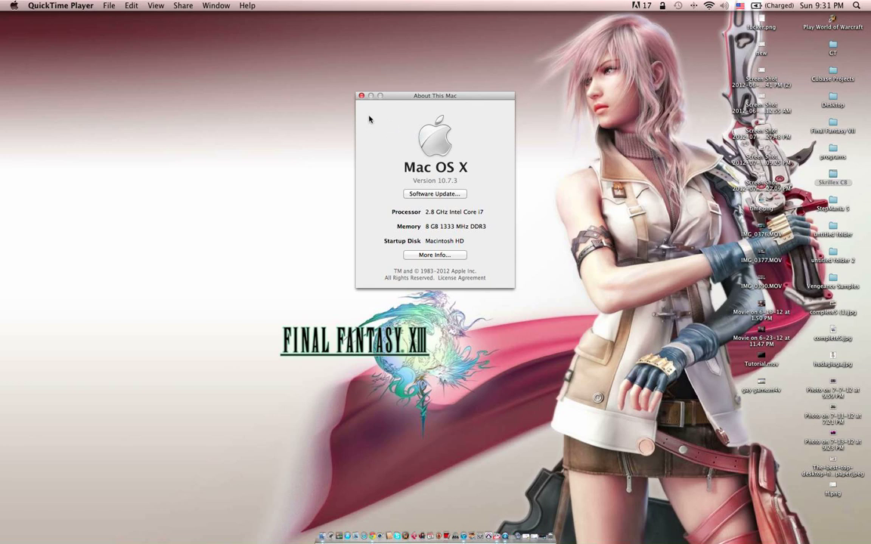
click(360, 95)
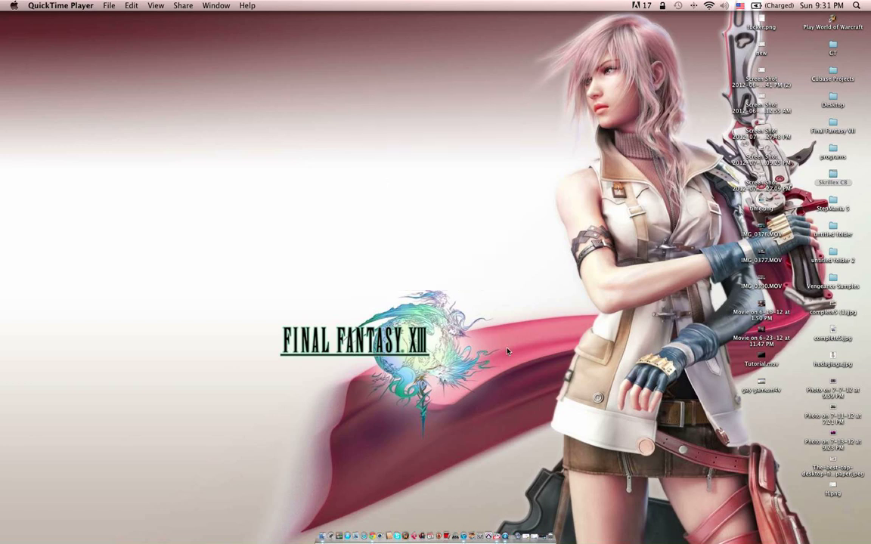
mouse_move(550, 499)
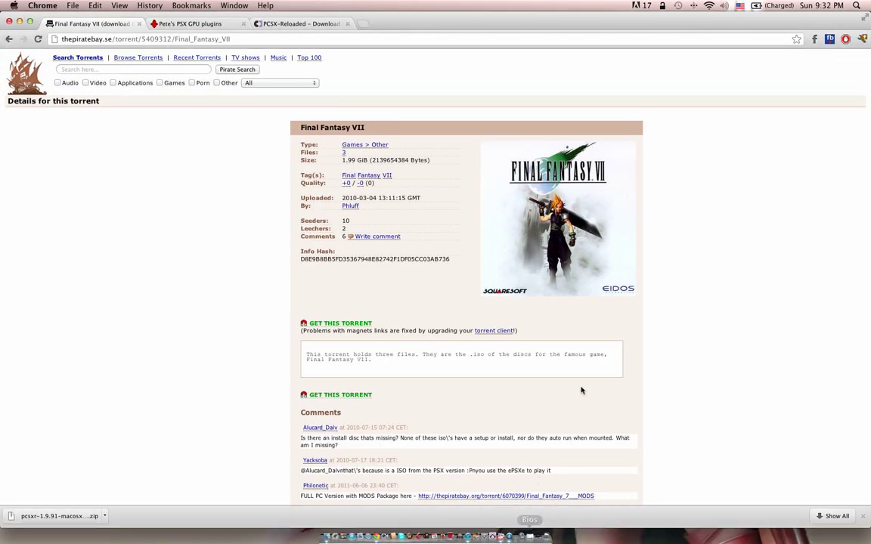
mouse_move(608, 321)
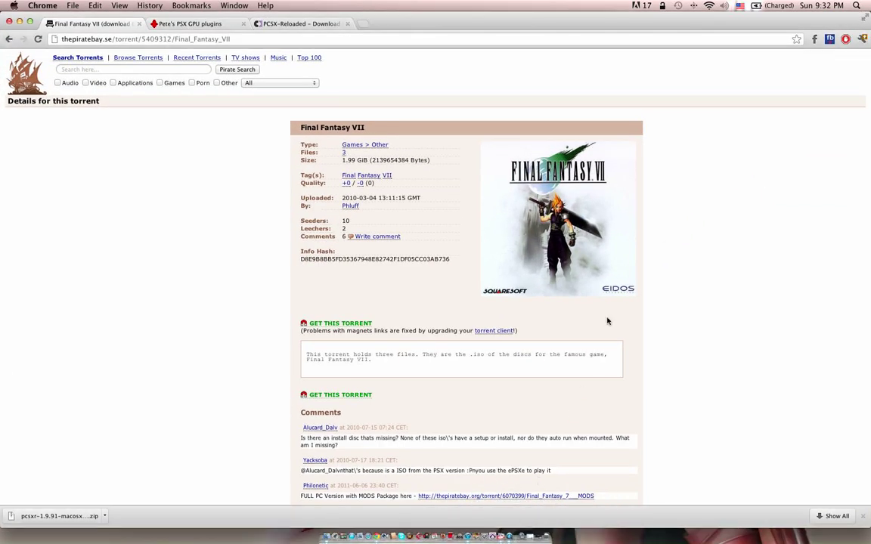
mouse_move(212, 130)
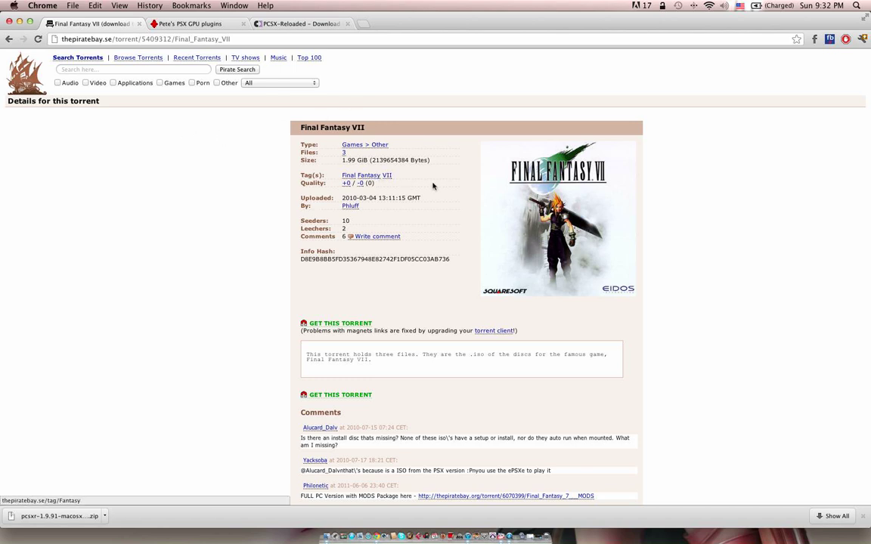
mouse_move(463, 173)
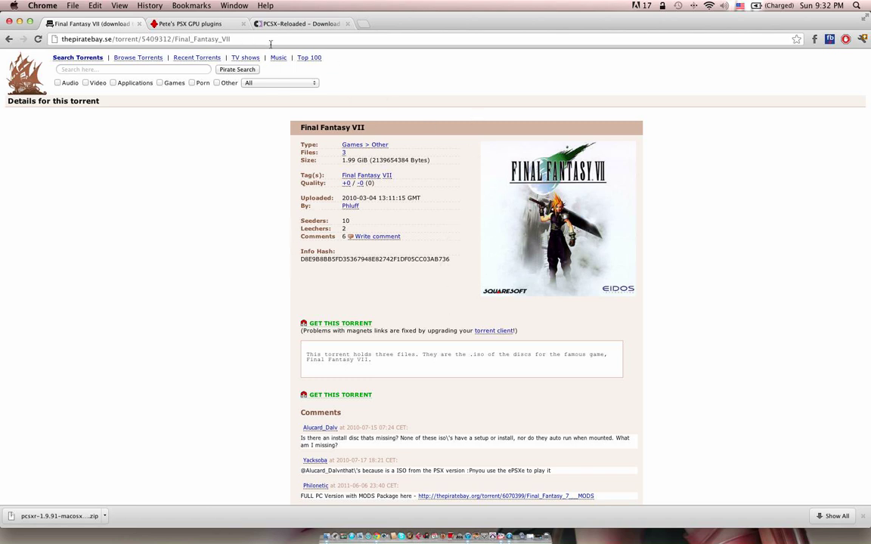
Scroll the Final Fantasy VII torrent page down to the comments
scroll(down, 3)
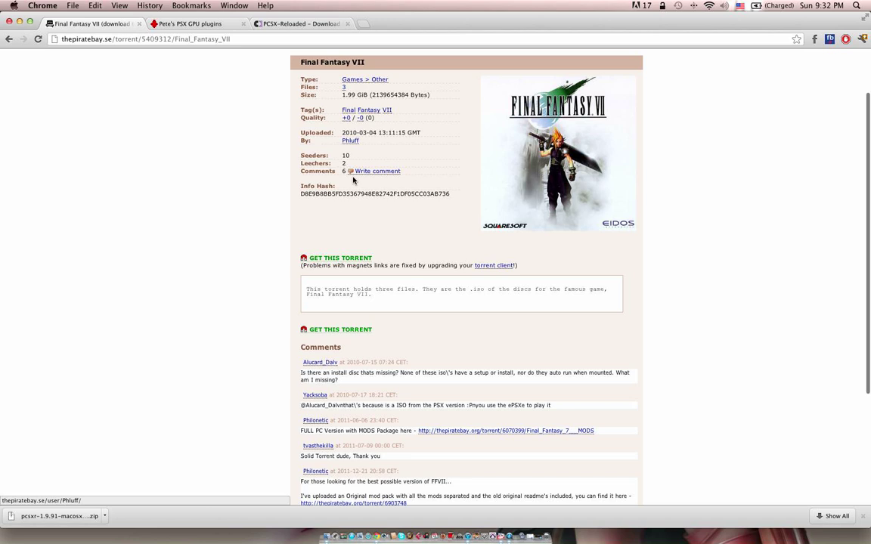
mouse_move(260, 86)
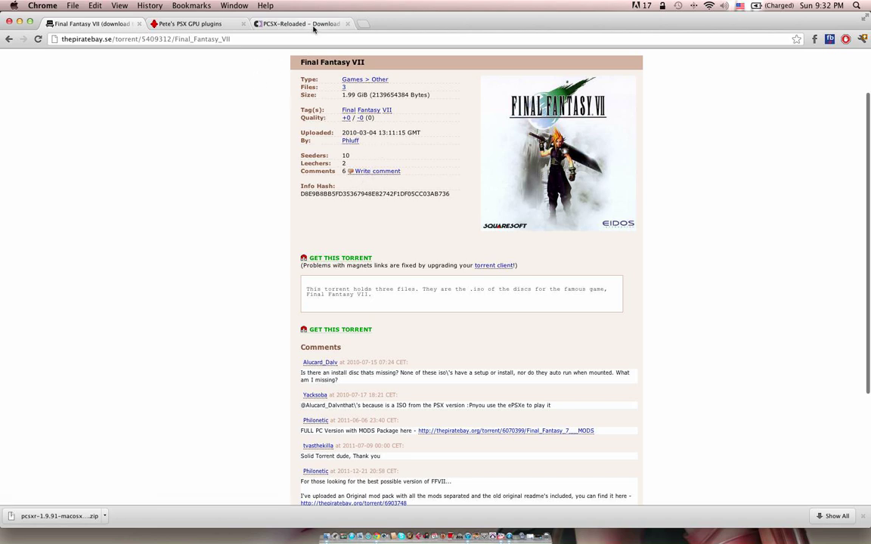
View the PCSX-Reloaded download page, then the Pete's PSX GPU Plugins page
click(299, 25)
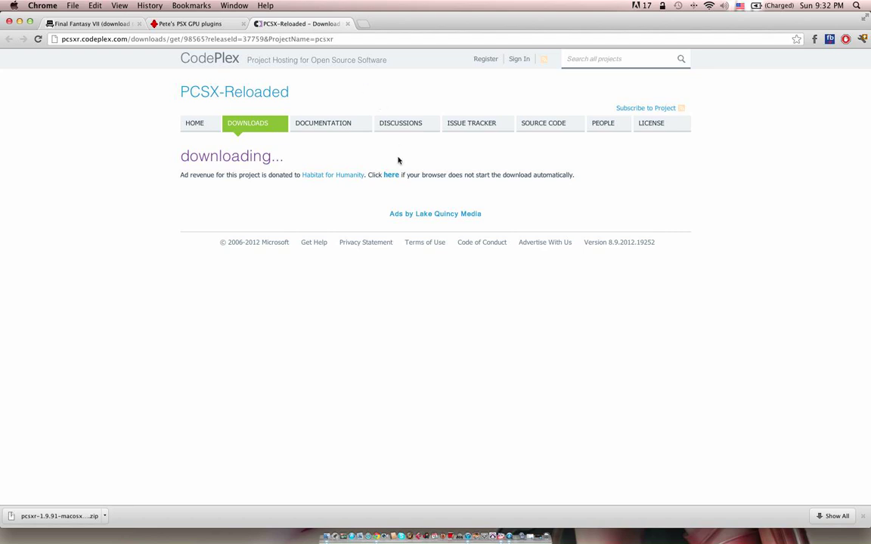
mouse_move(203, 100)
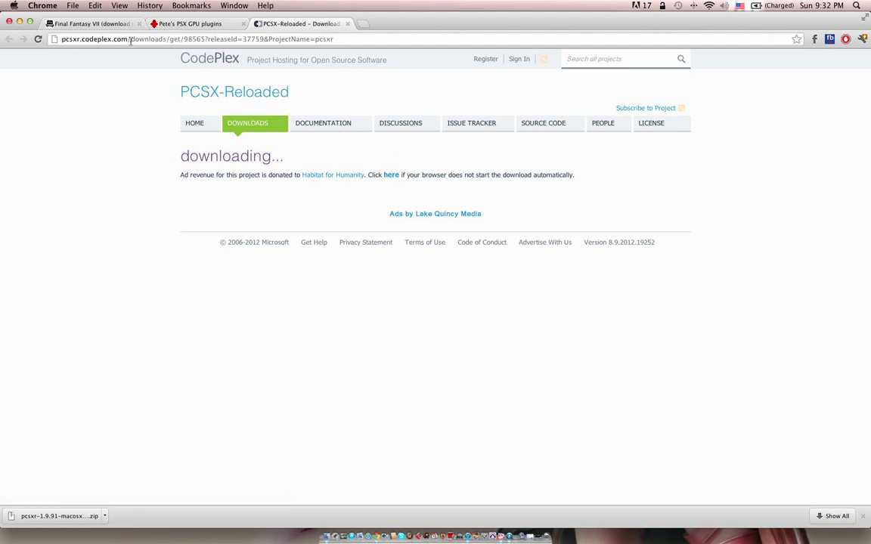
mouse_move(359, 163)
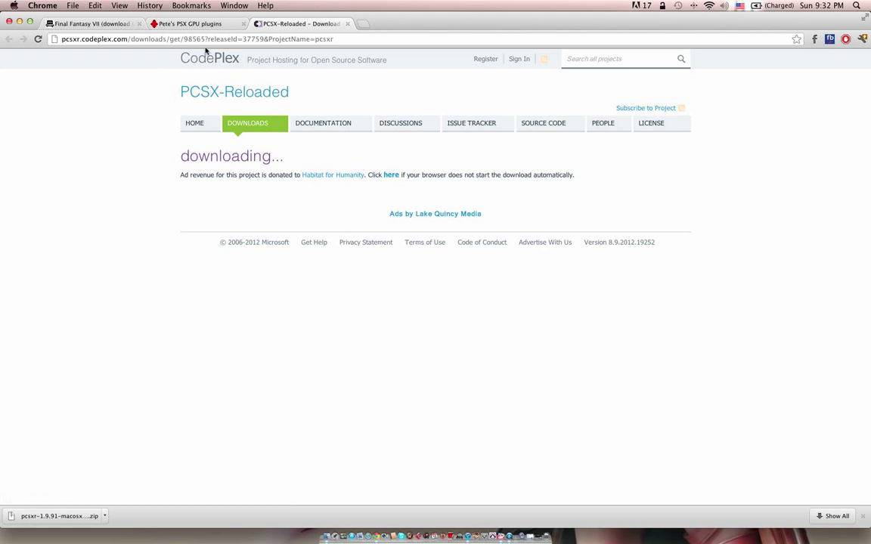
click(189, 24)
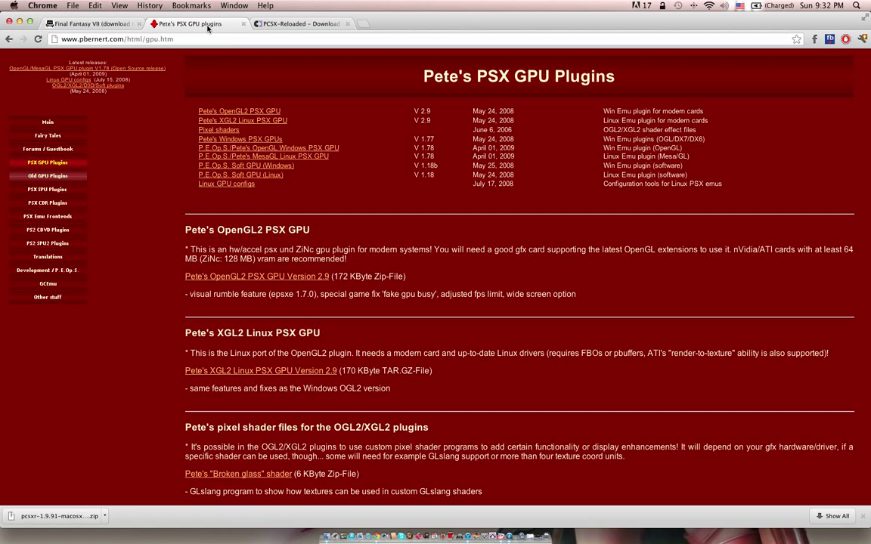
mouse_move(493, 104)
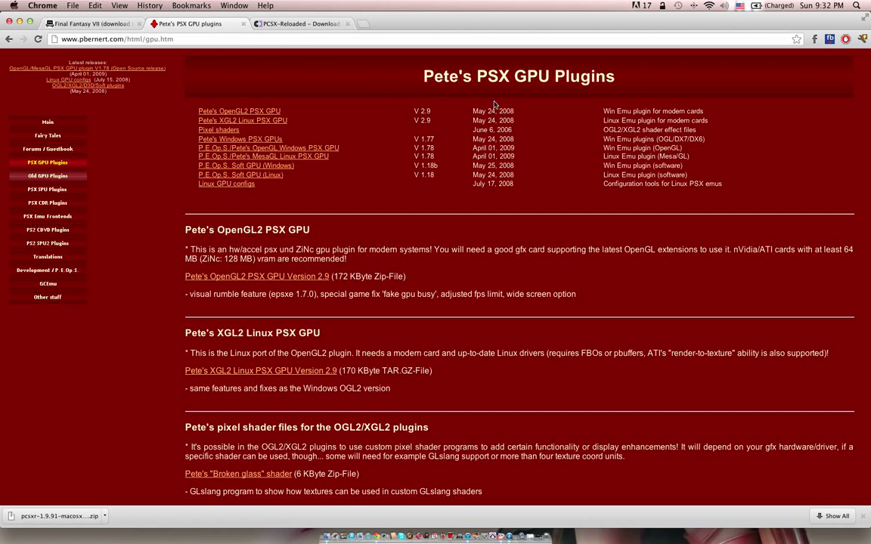
mouse_move(329, 200)
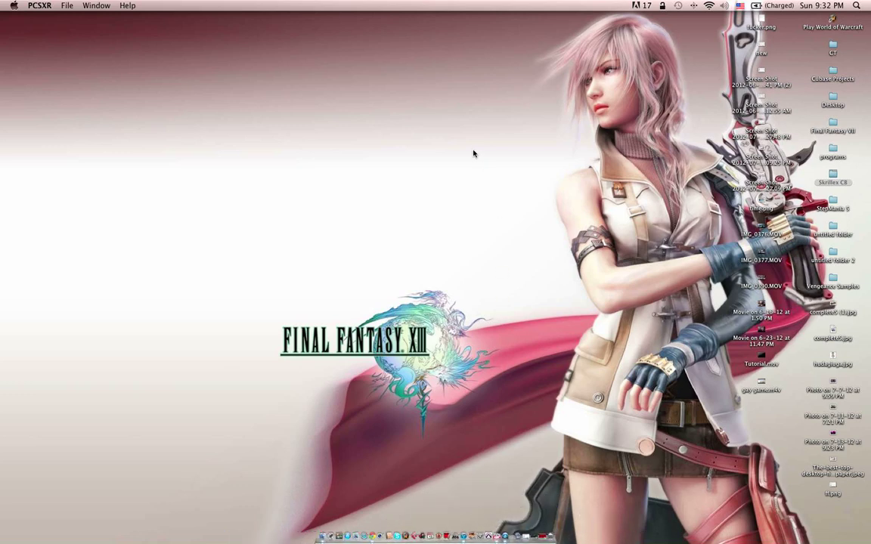
mouse_move(107, 103)
text(qu)
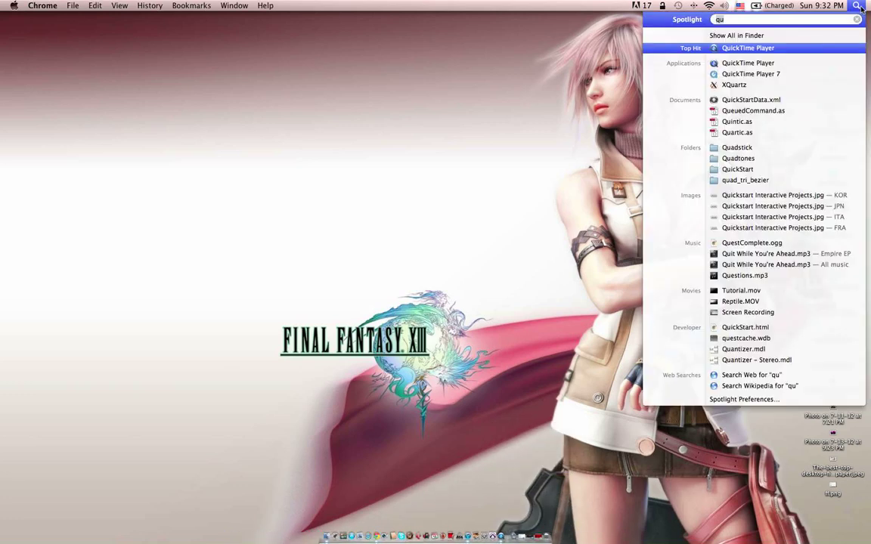
Launch PCSXR via Spotlight with 'pc' and dismiss the Missing BIOS warning
text(pc)
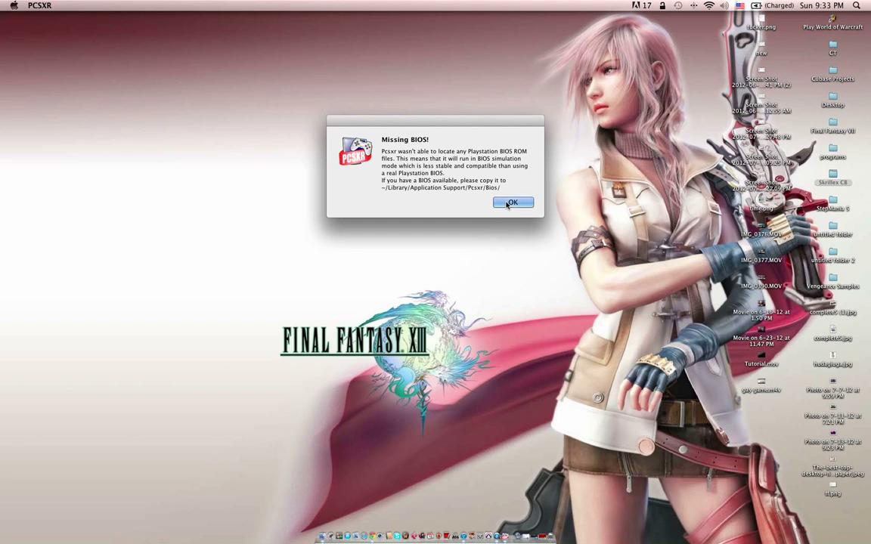
click(513, 203)
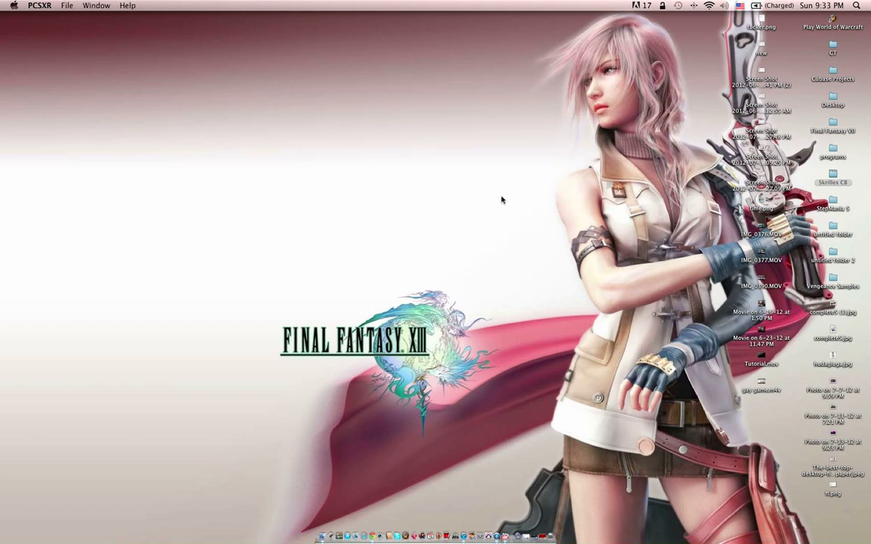
In PCSXR Preferences, set the graphics plugin to the SoftGL Driver
click(40, 6)
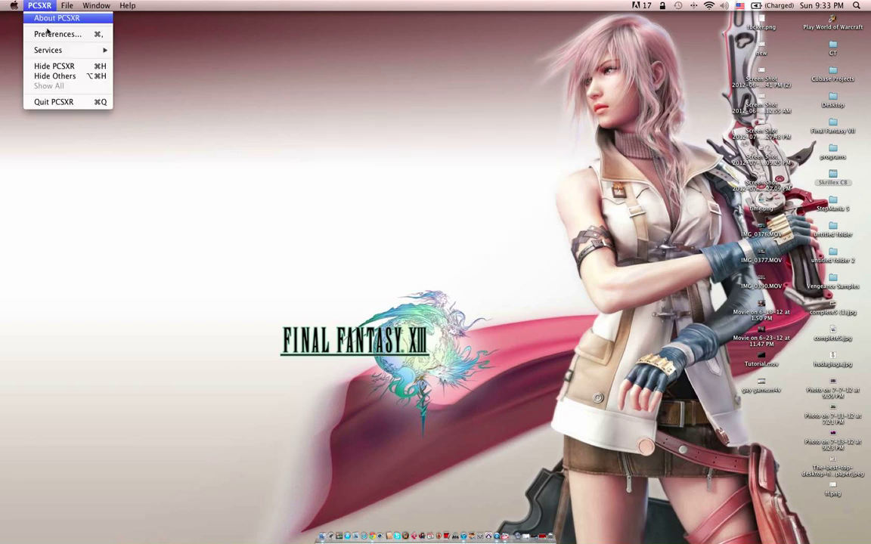
click(58, 33)
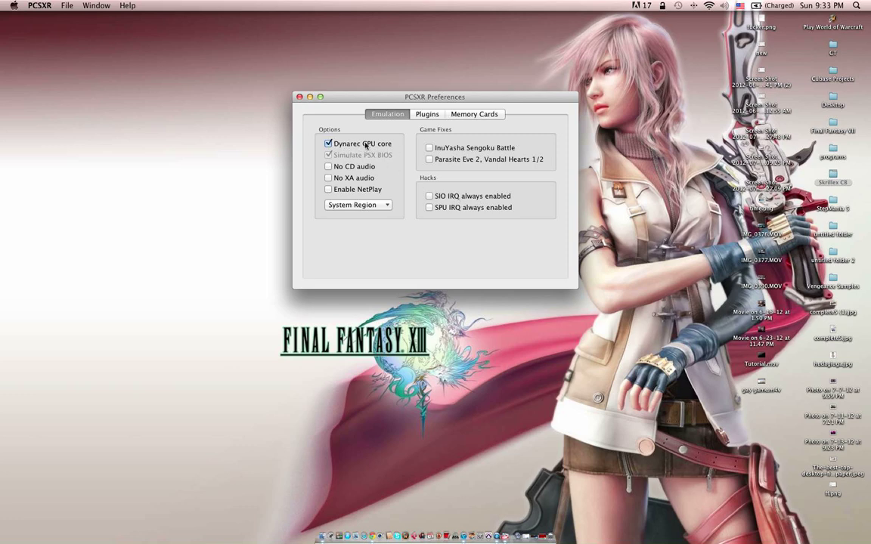
click(426, 115)
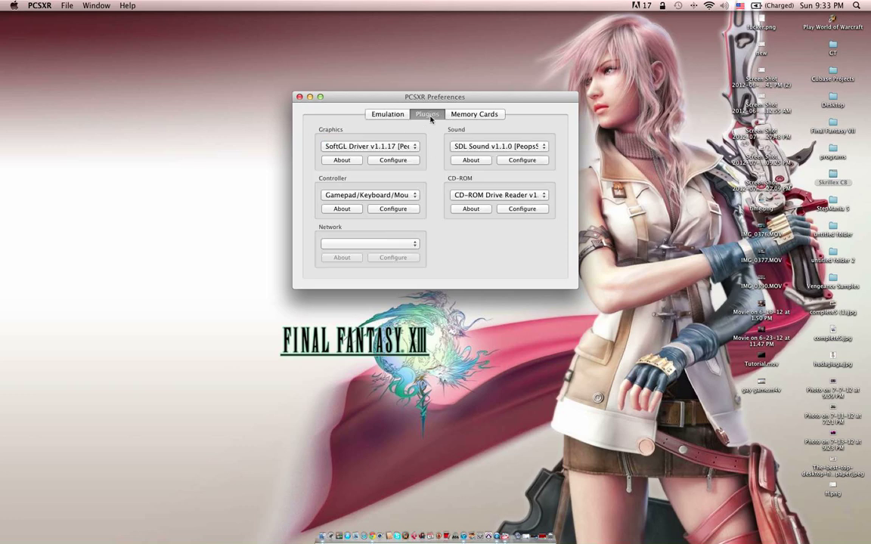
click(369, 145)
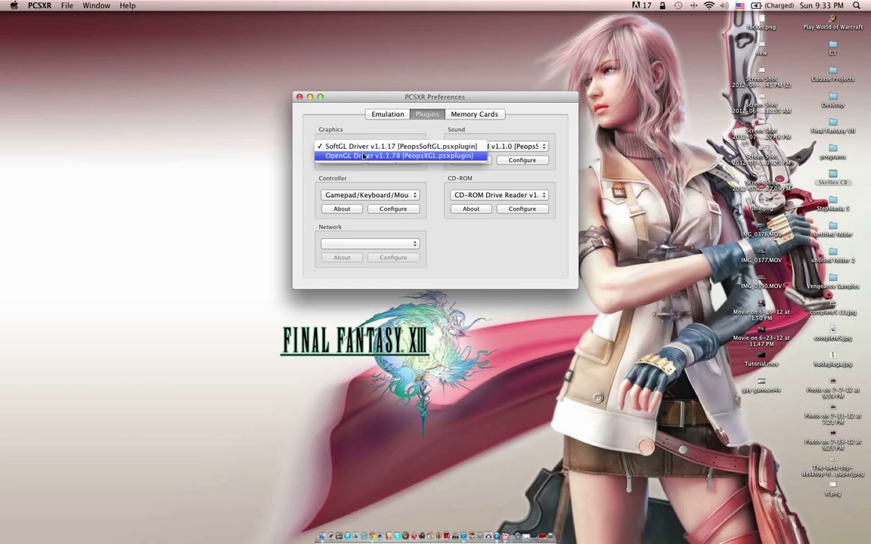
click(399, 146)
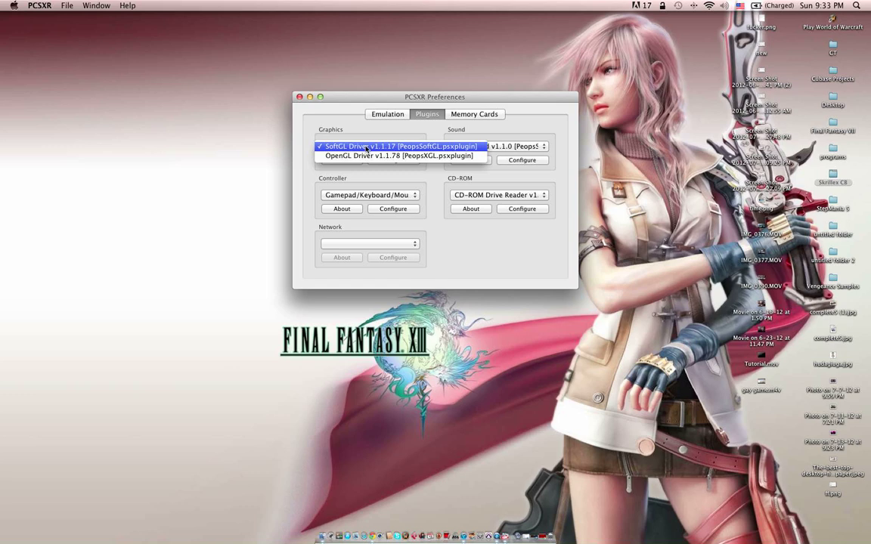
click(399, 145)
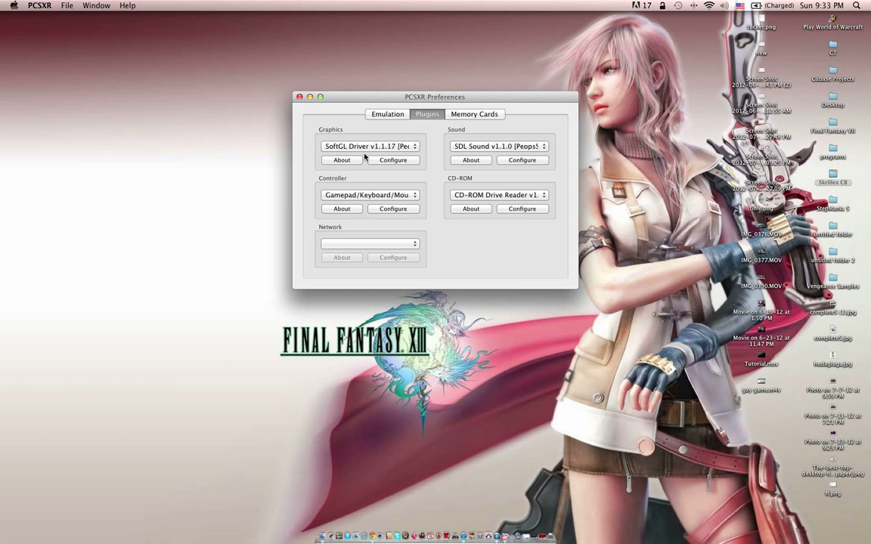
mouse_move(369, 160)
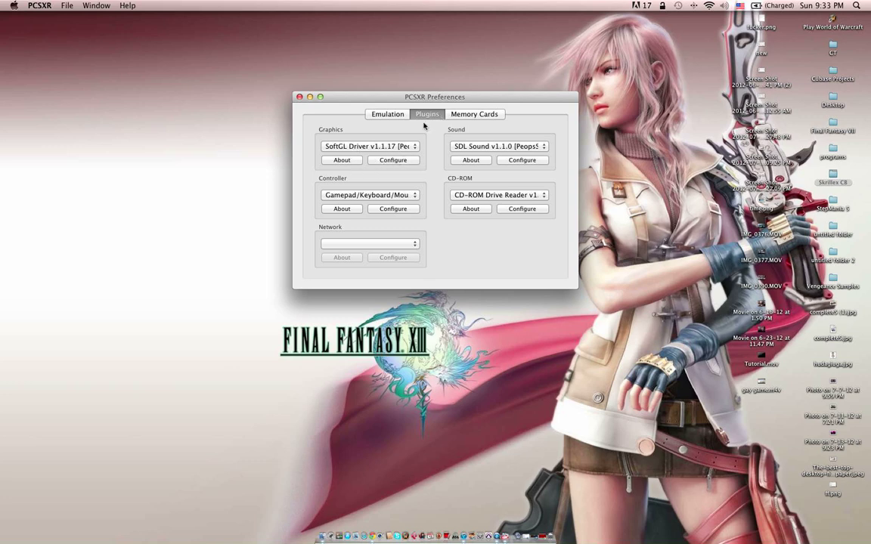
Review the Memory Cards settings, then return to the plugin settings
click(475, 115)
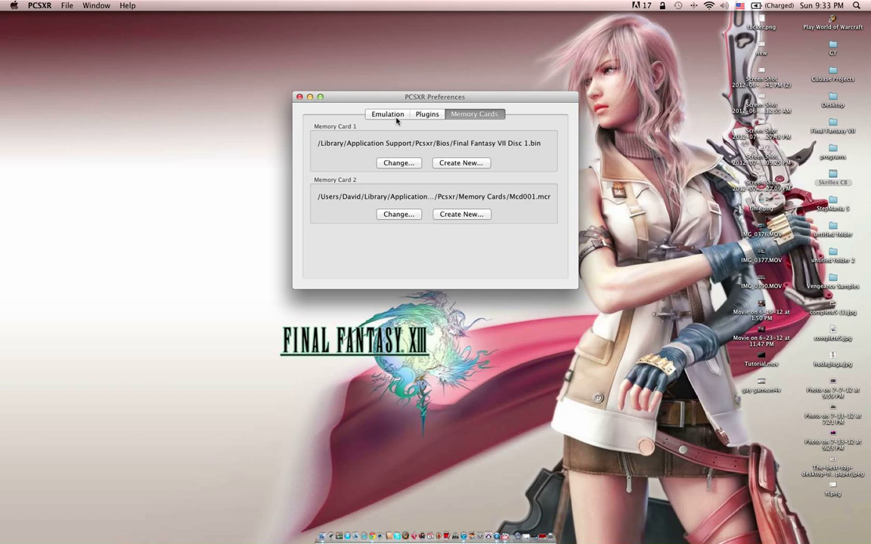
click(427, 115)
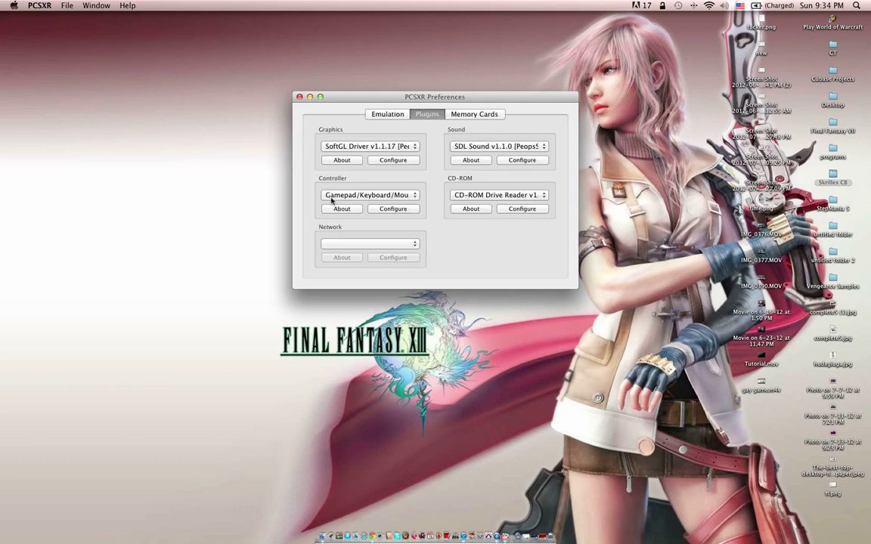
click(393, 209)
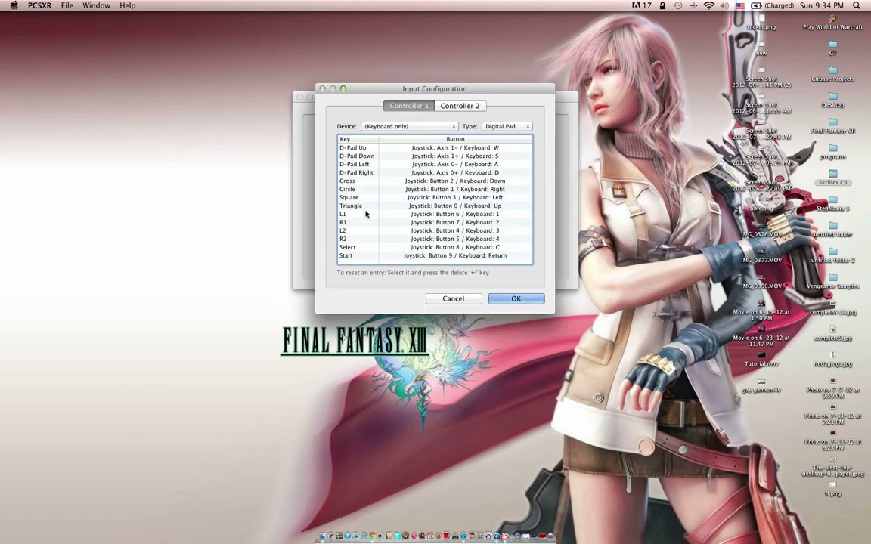
mouse_move(399, 158)
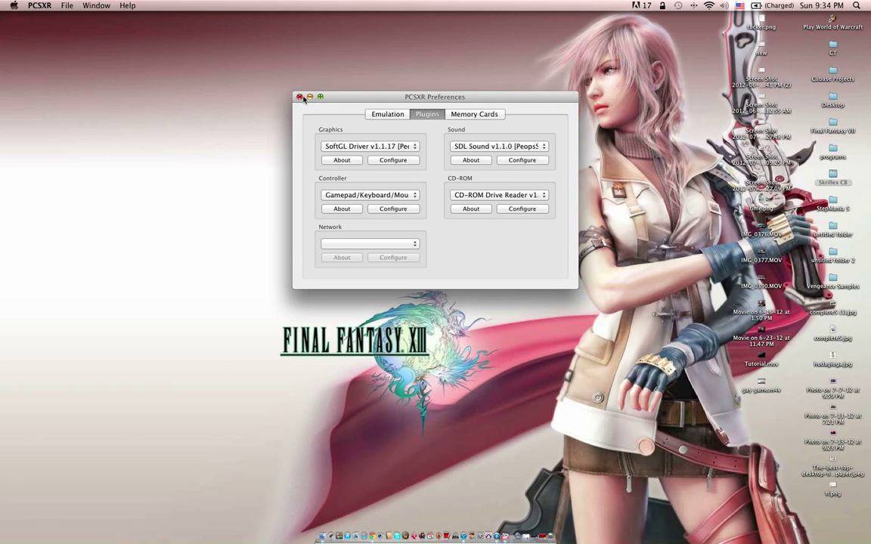
click(299, 97)
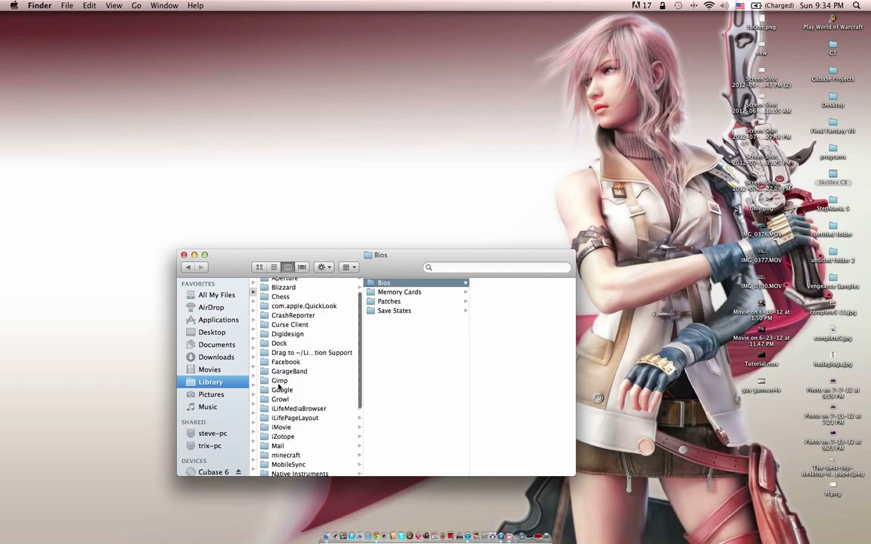
Inspect the Memory Cards and Save States folders in Library's Pcsxr, then go back to Bios
scroll(down, 3)
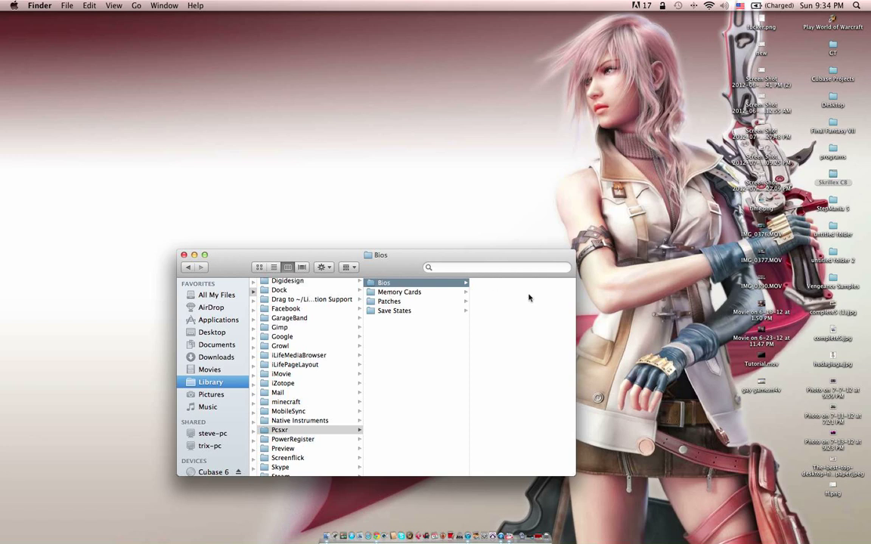
click(399, 292)
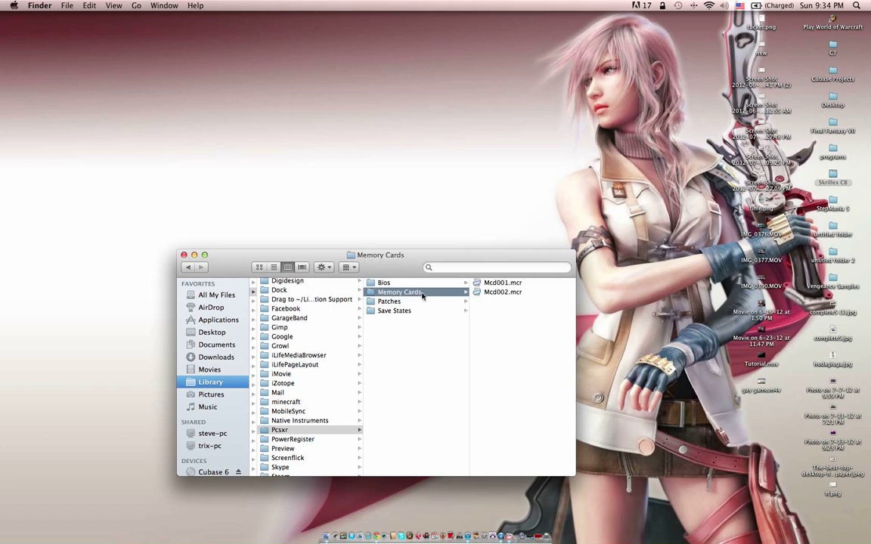
click(393, 311)
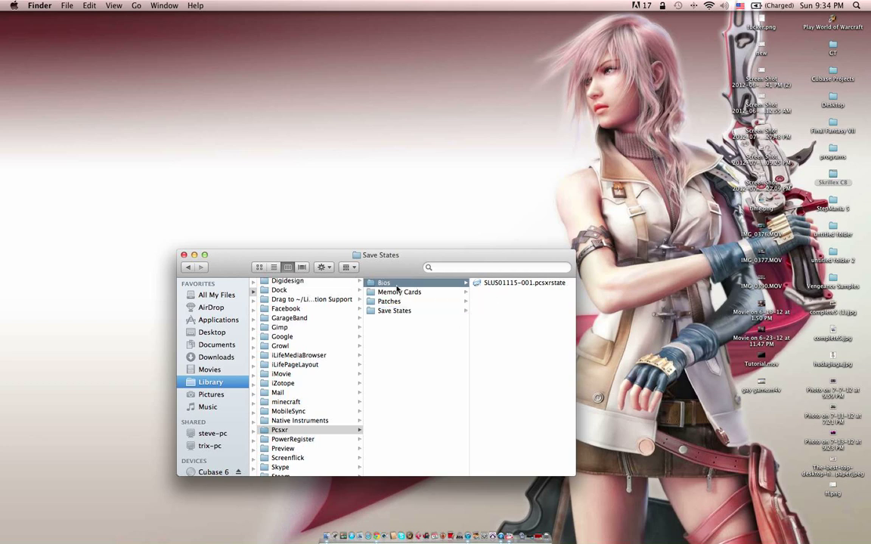
click(384, 283)
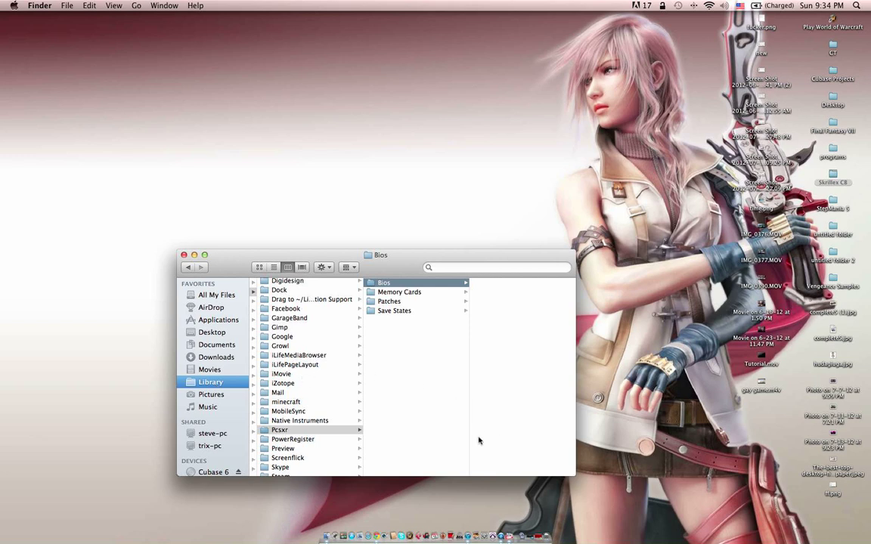
mouse_move(286, 372)
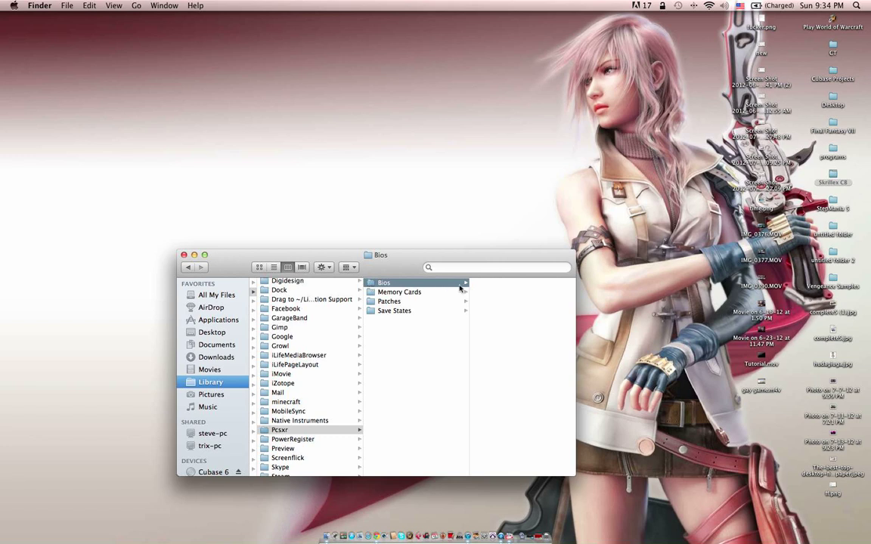
mouse_move(393, 290)
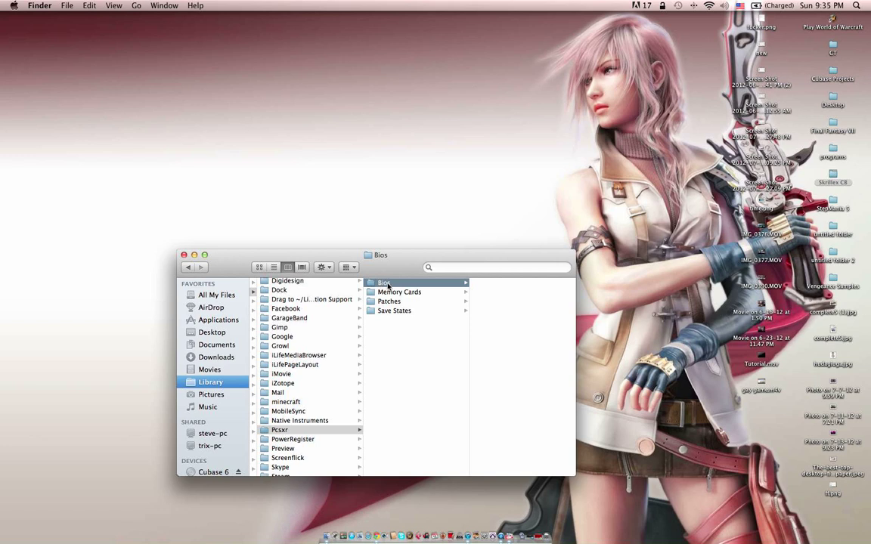
mouse_move(501, 293)
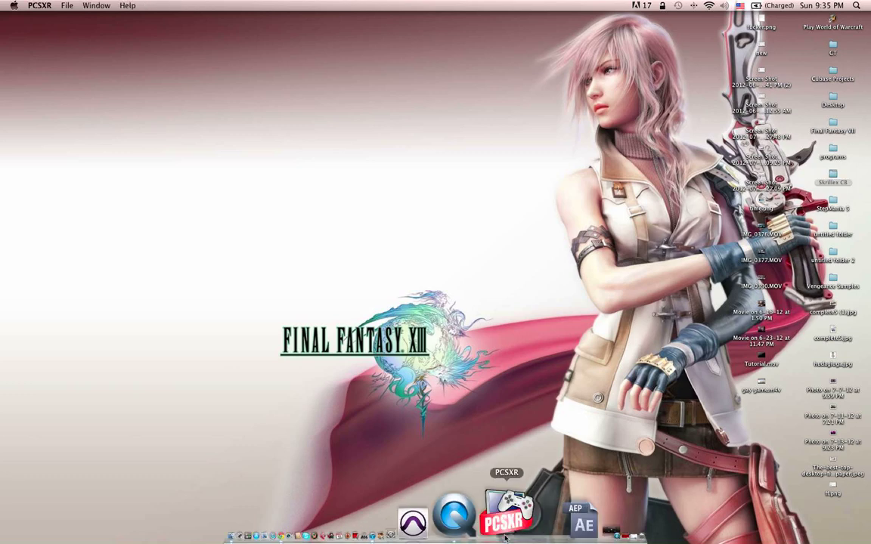
Run the Final Fantasy 7 cd1.iso disc image via File > Run ISO
click(67, 6)
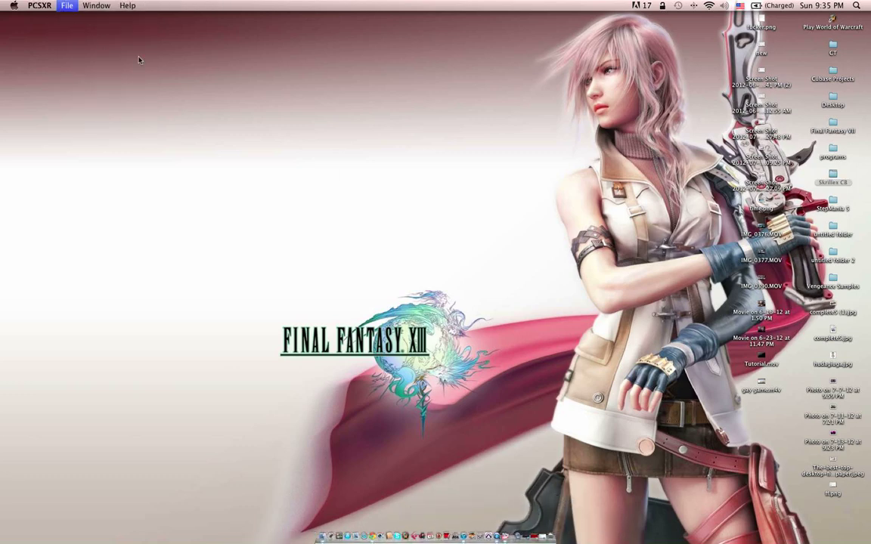
click(66, 7)
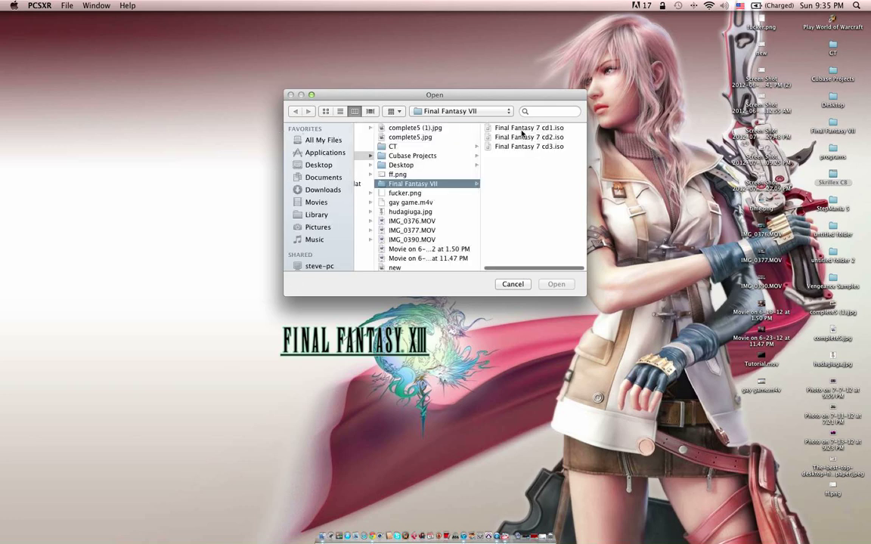
click(557, 284)
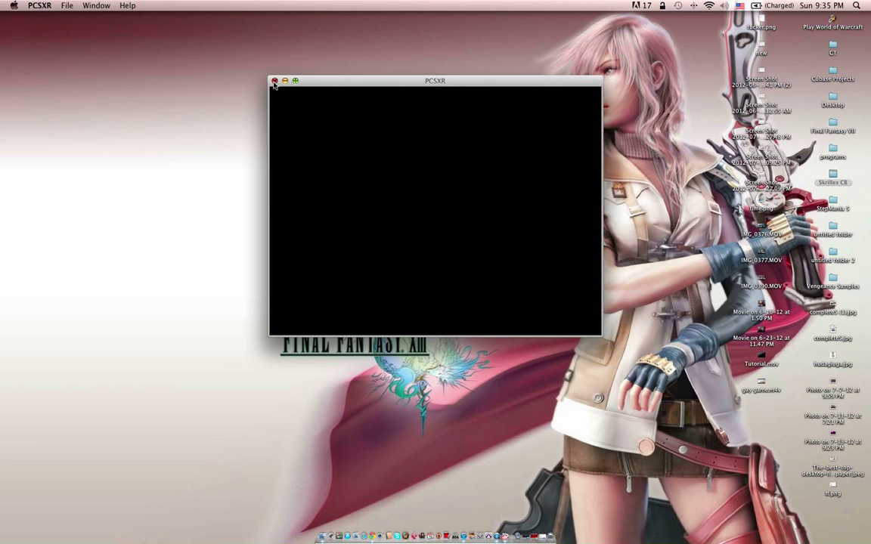
click(67, 6)
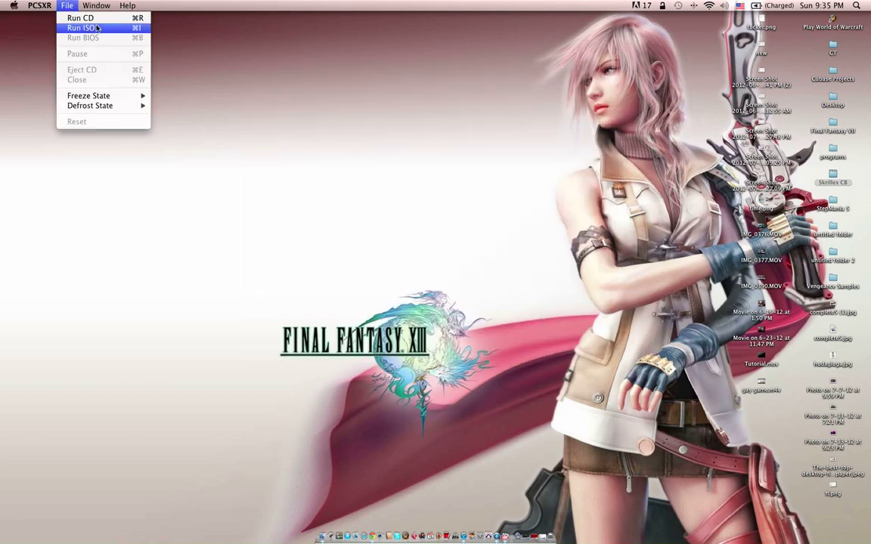
click(81, 27)
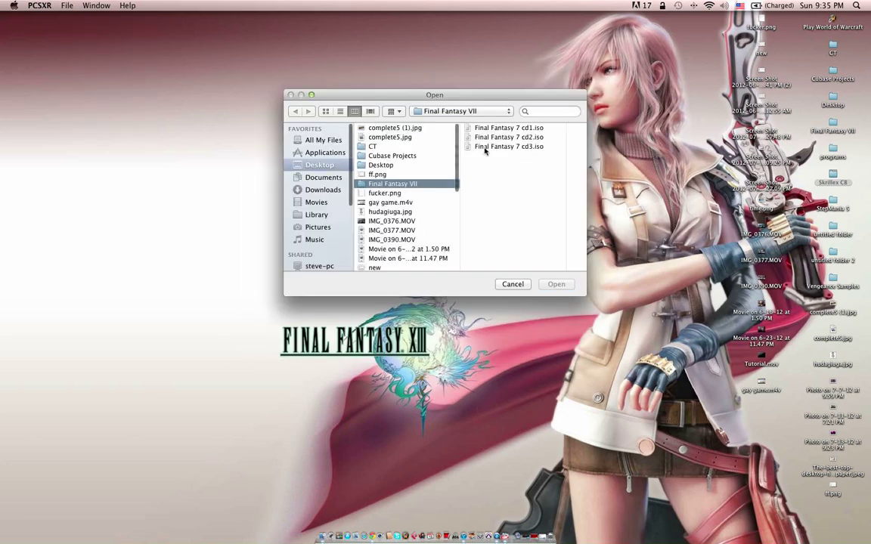
click(556, 284)
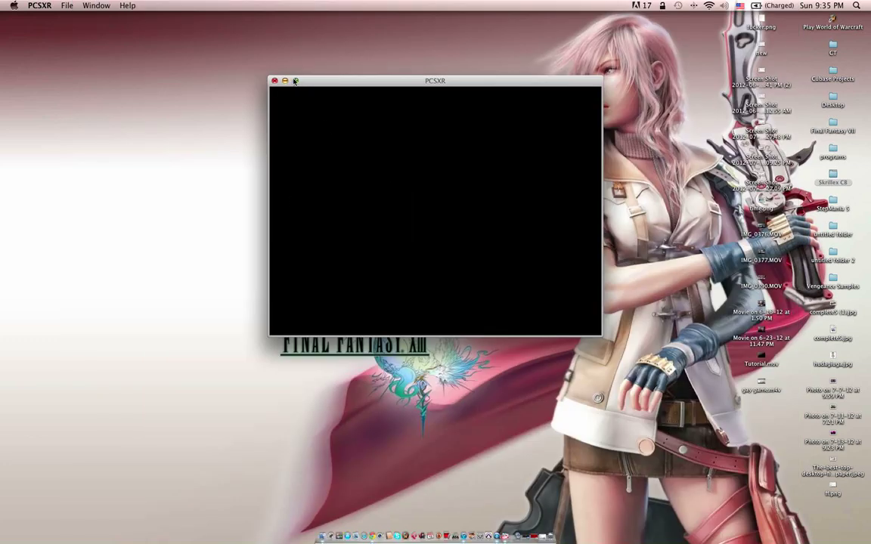
mouse_move(485, 82)
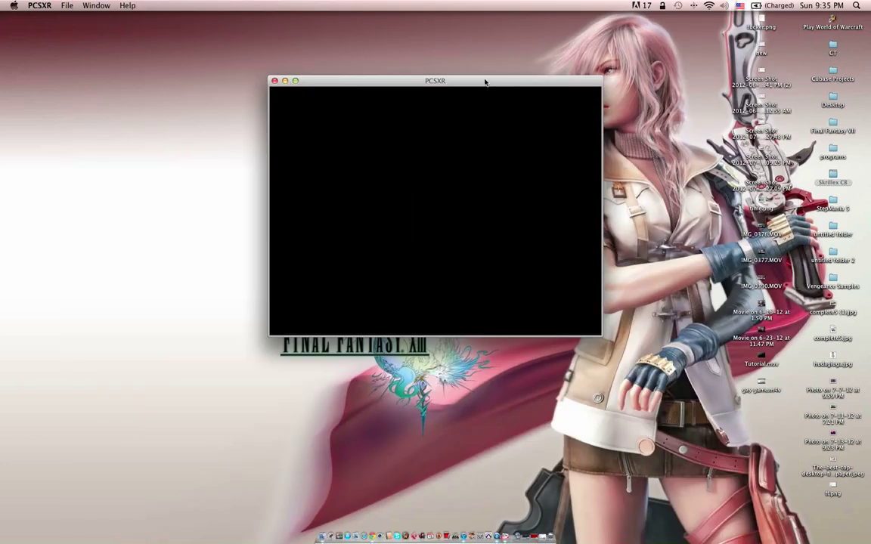
Move the game window to the upper left of the screen
drag(435, 82, 184, 17)
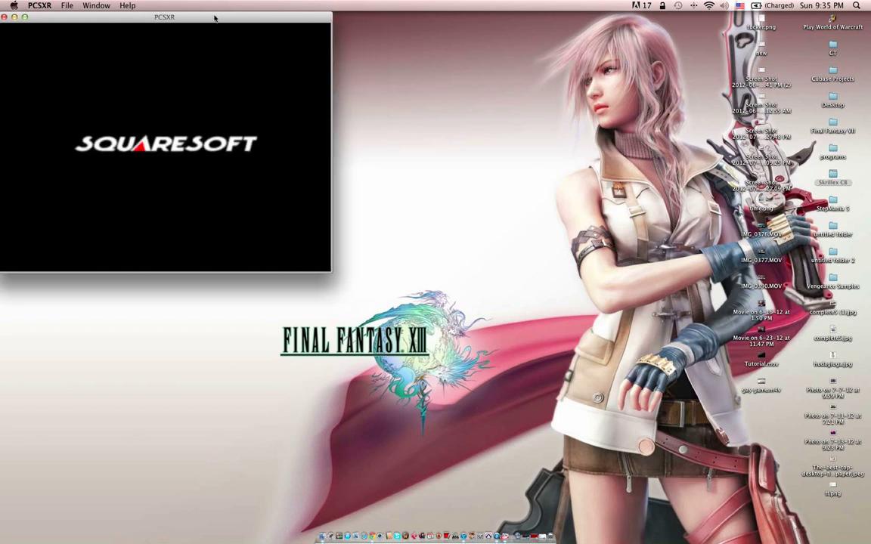
mouse_move(329, 272)
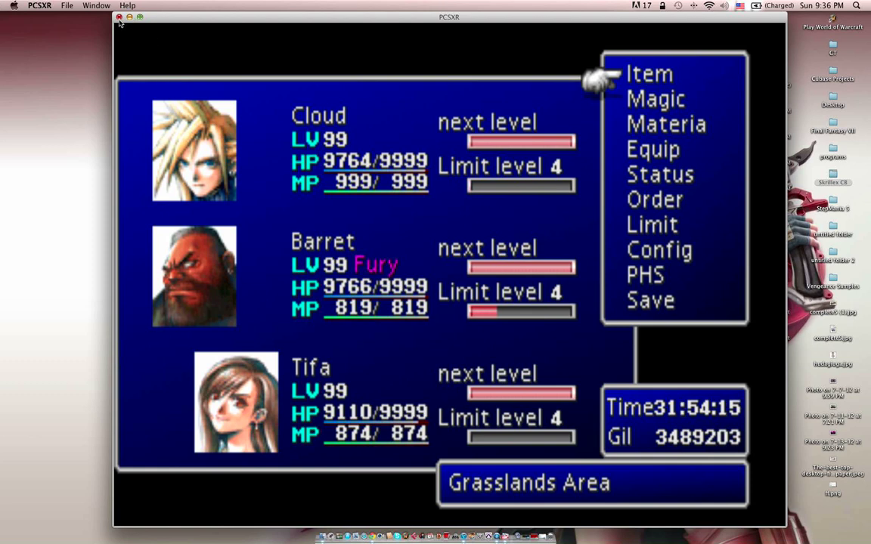
Close the game window after Final Fantasy VII reaches the status menu
click(118, 17)
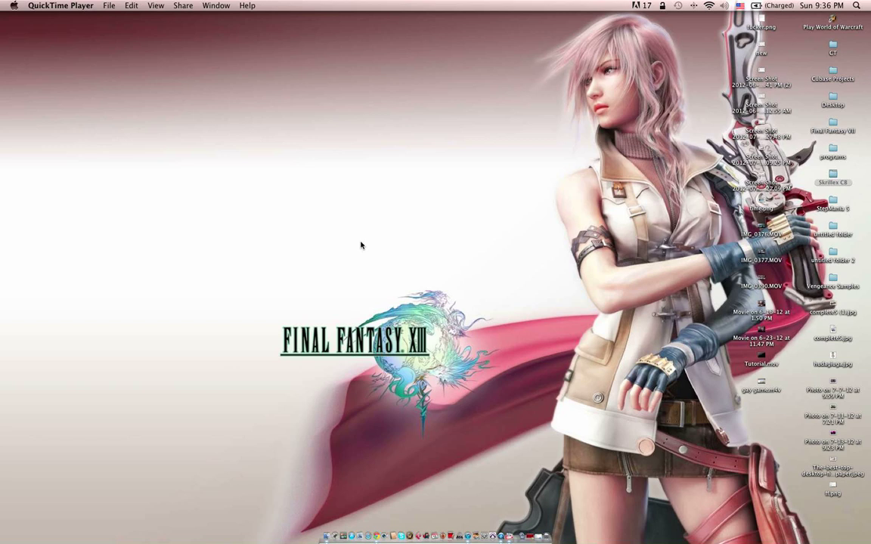
mouse_move(124, 42)
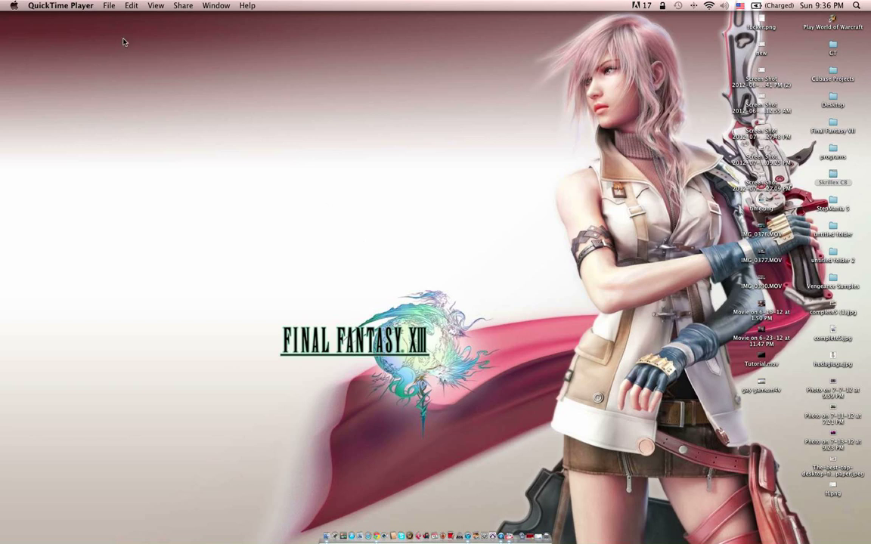